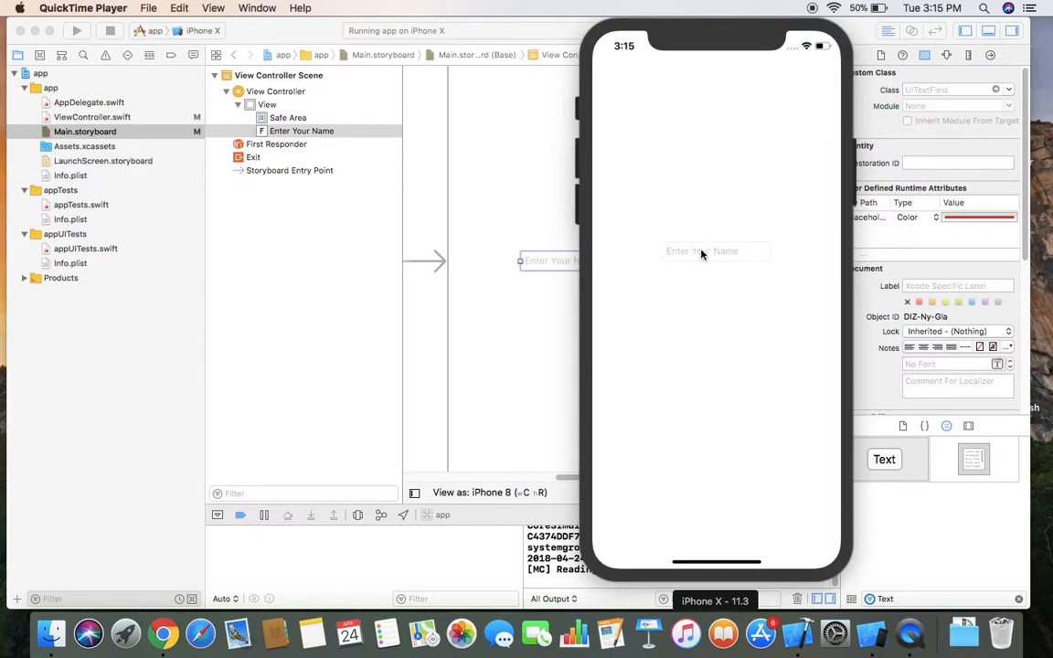
{"action": "mouse_move", "coordinate": [645, 256]}
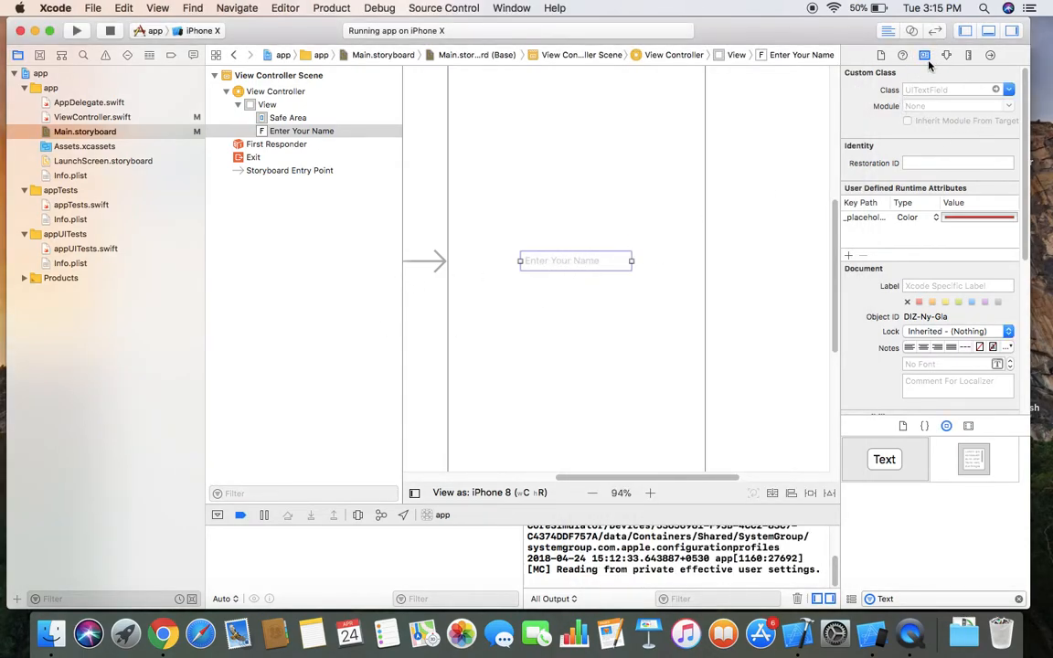
{"action": "mouse_move", "coordinate": [924, 56]}
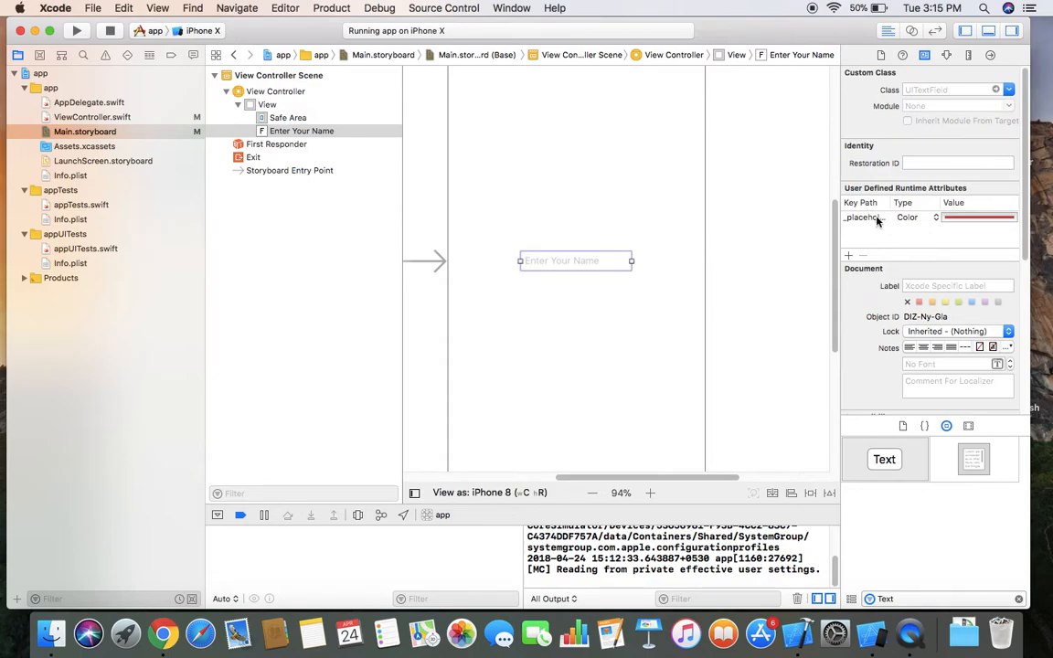
Step: Replace the old runtime attribute with a new row keyed _placeholderLabel.textColor
{"action": "left_click", "coordinate": [864, 217]}
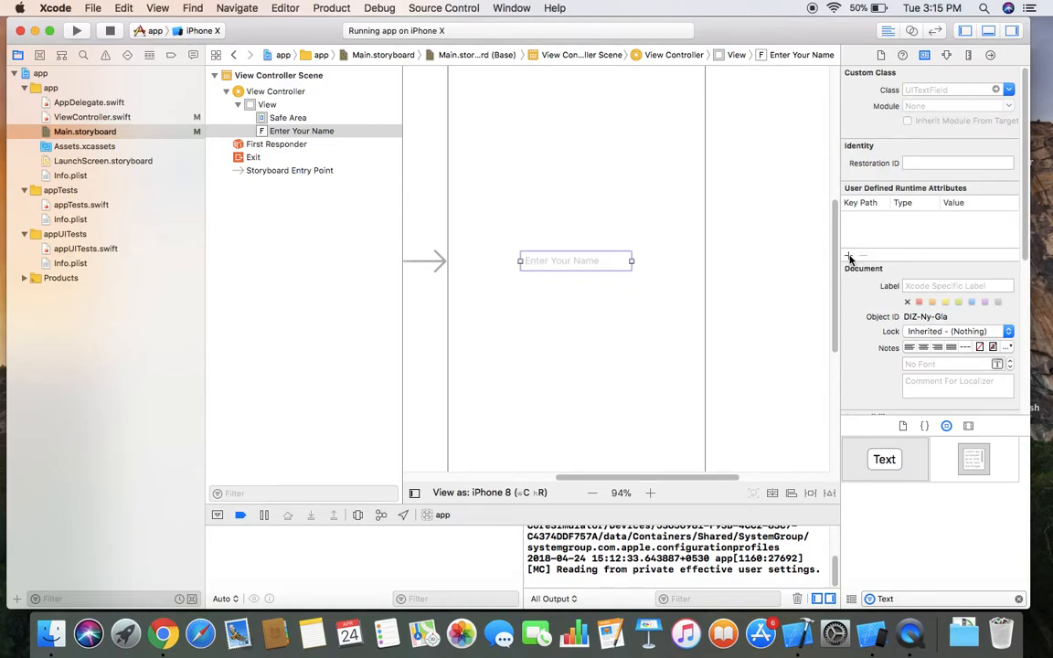
{"action": "left_click", "coordinate": [848, 254]}
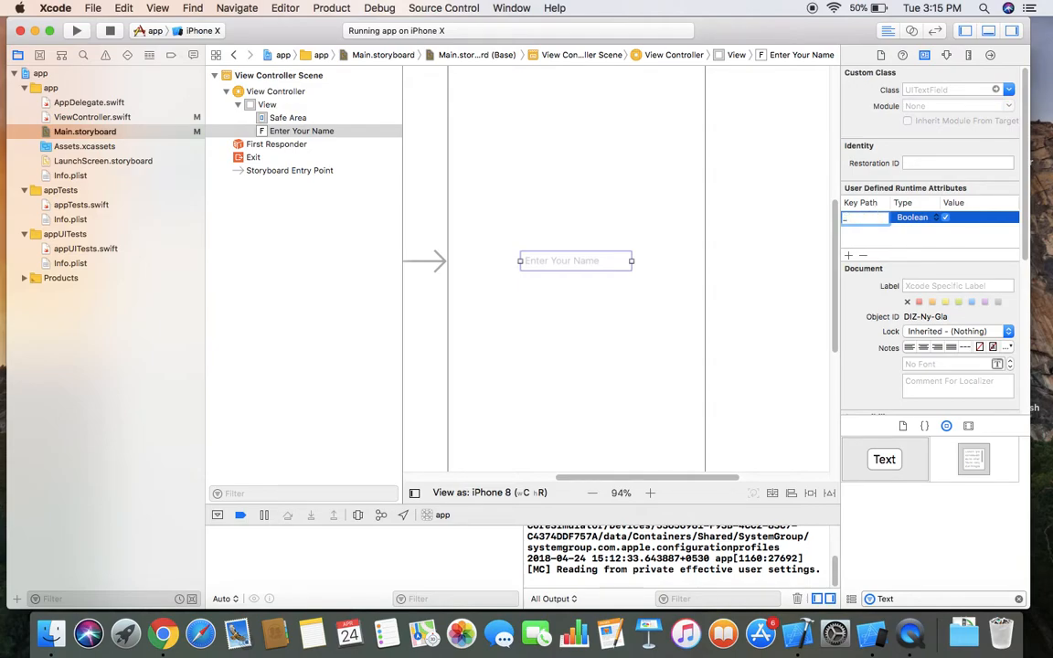
{"action": "type", "text": "placeho"}
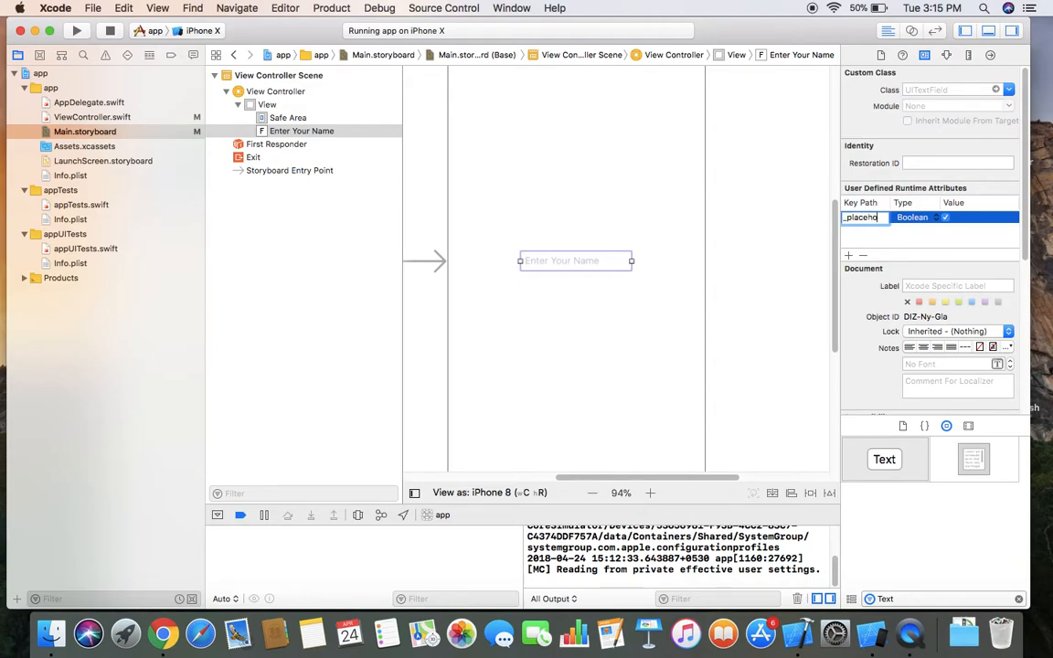
{"action": "type", "text": "placeholder"}
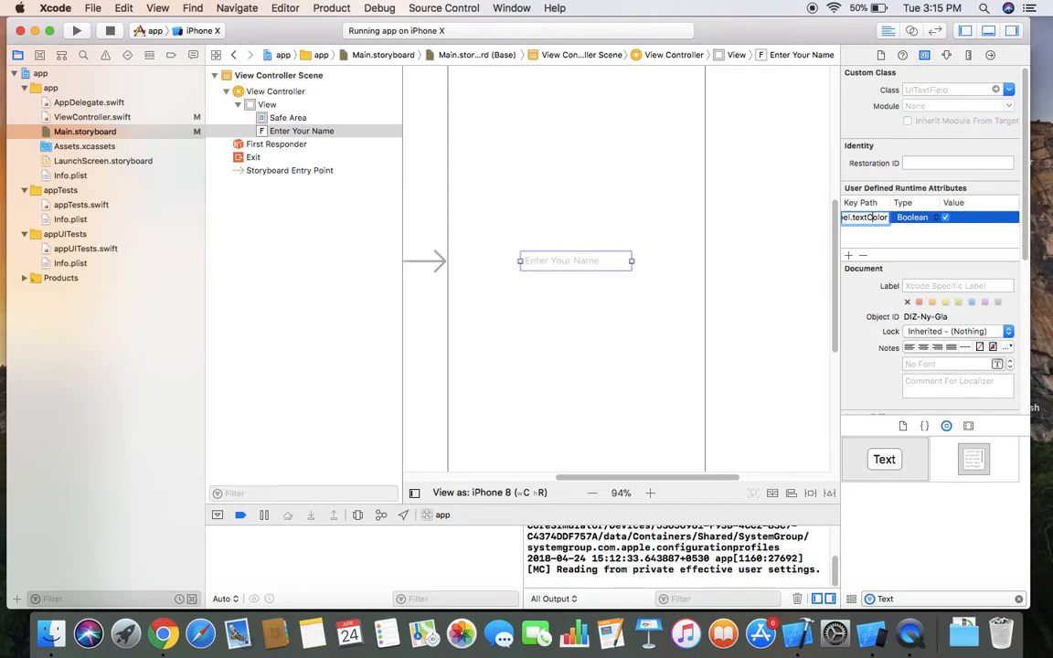
{"action": "mouse_move", "coordinate": [901, 213]}
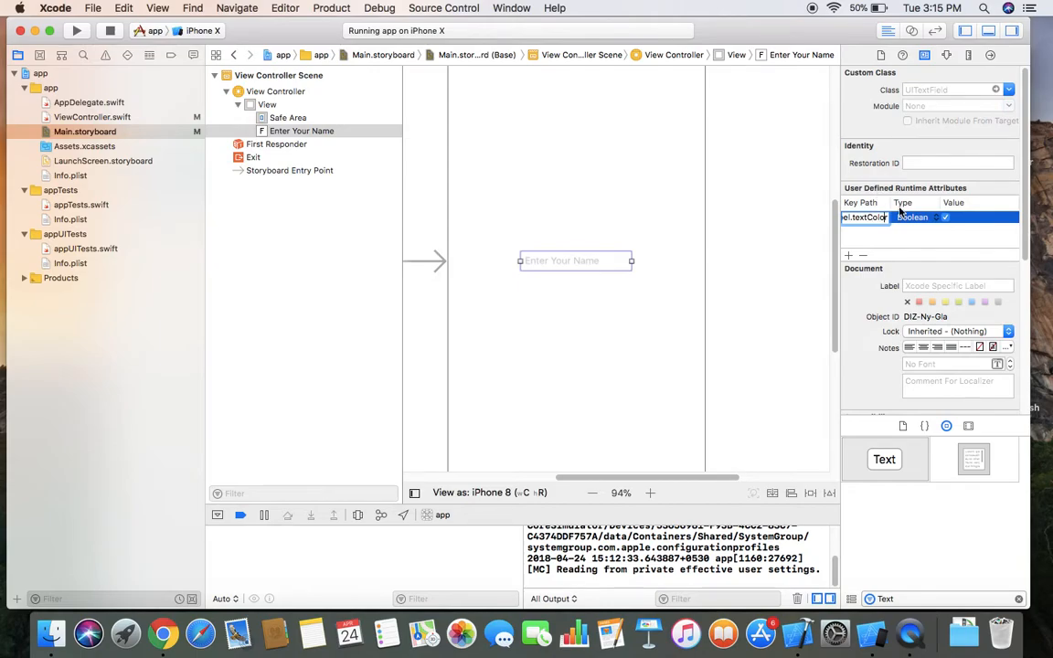
Step: Change the placeholder attribute type from Boolean to Color and set its value to red
{"action": "left_click", "coordinate": [913, 217]}
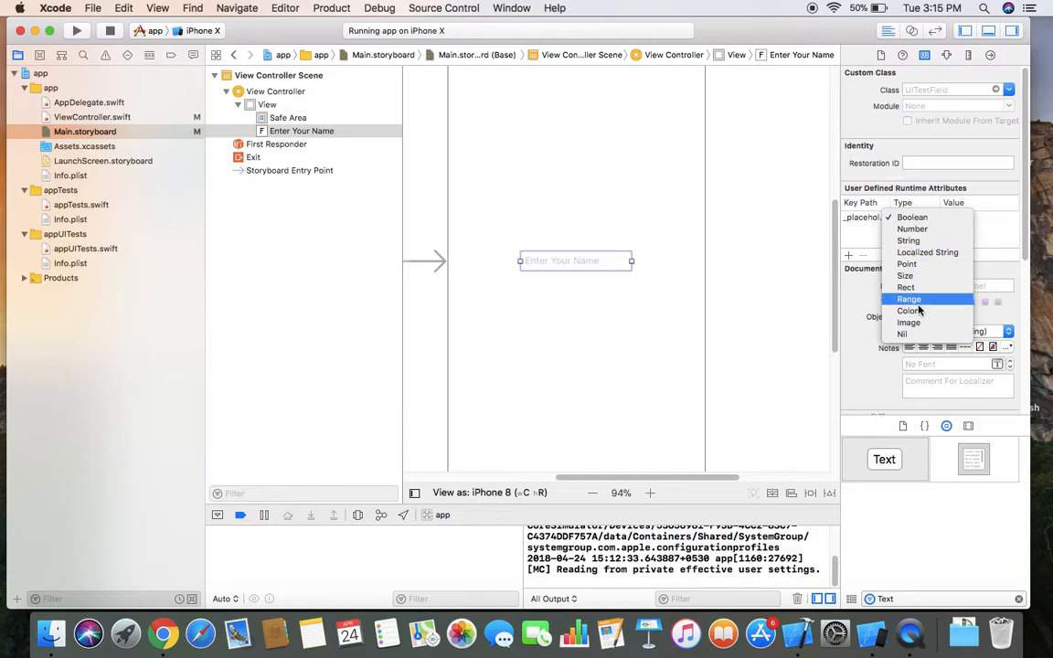
{"action": "left_click", "coordinate": [912, 217]}
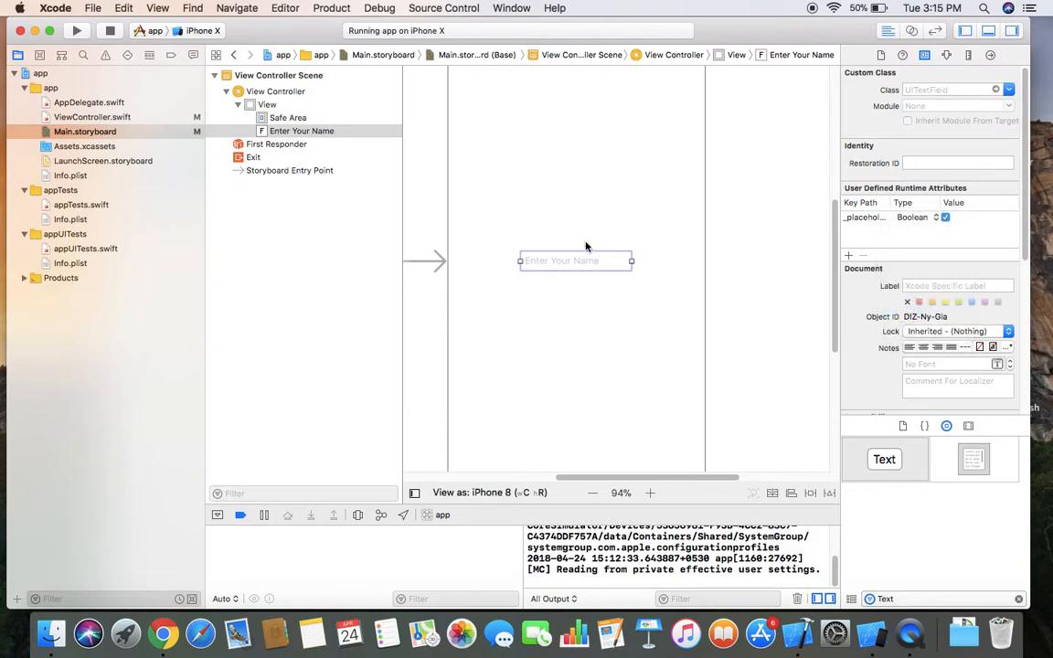
{"action": "left_click", "coordinate": [978, 216]}
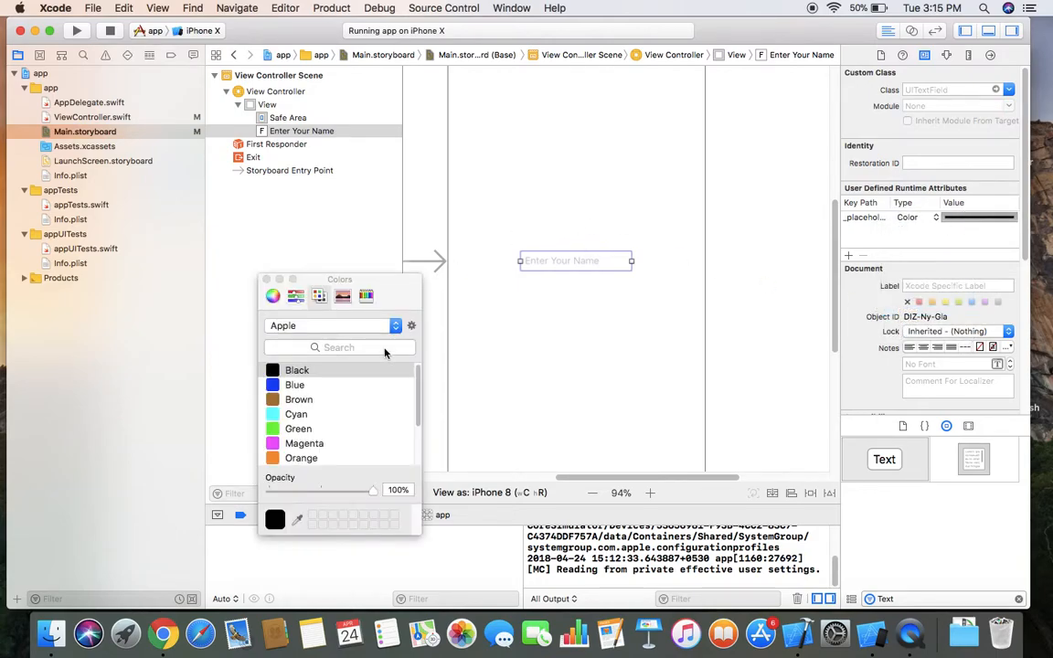
{"action": "scroll", "scroll_direction": "down", "scroll_amount": 3}
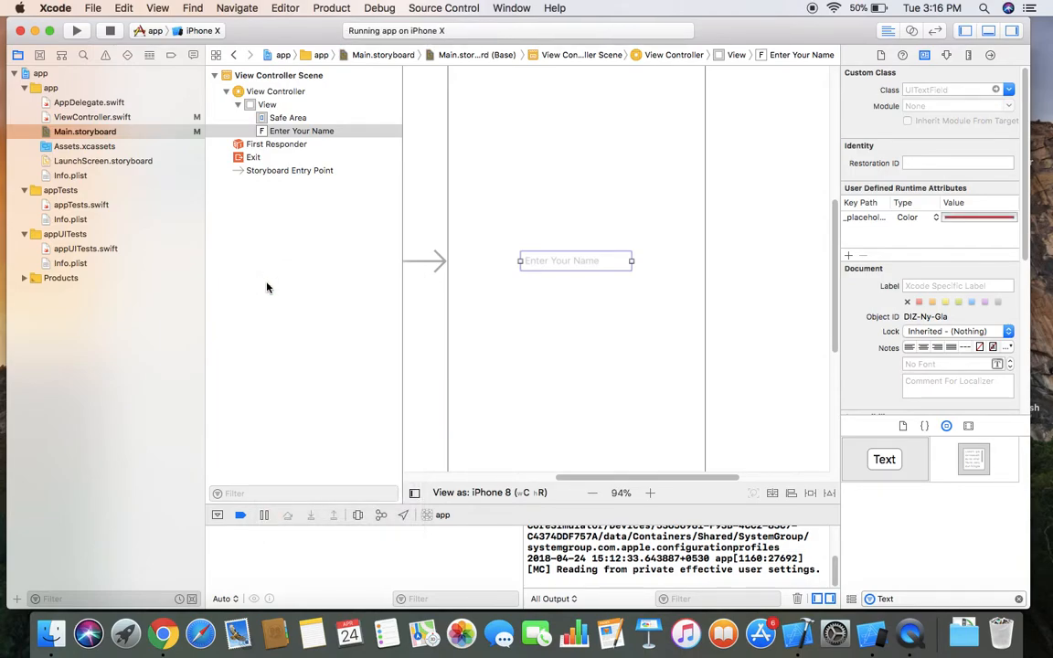
{"action": "mouse_move", "coordinate": [581, 408]}
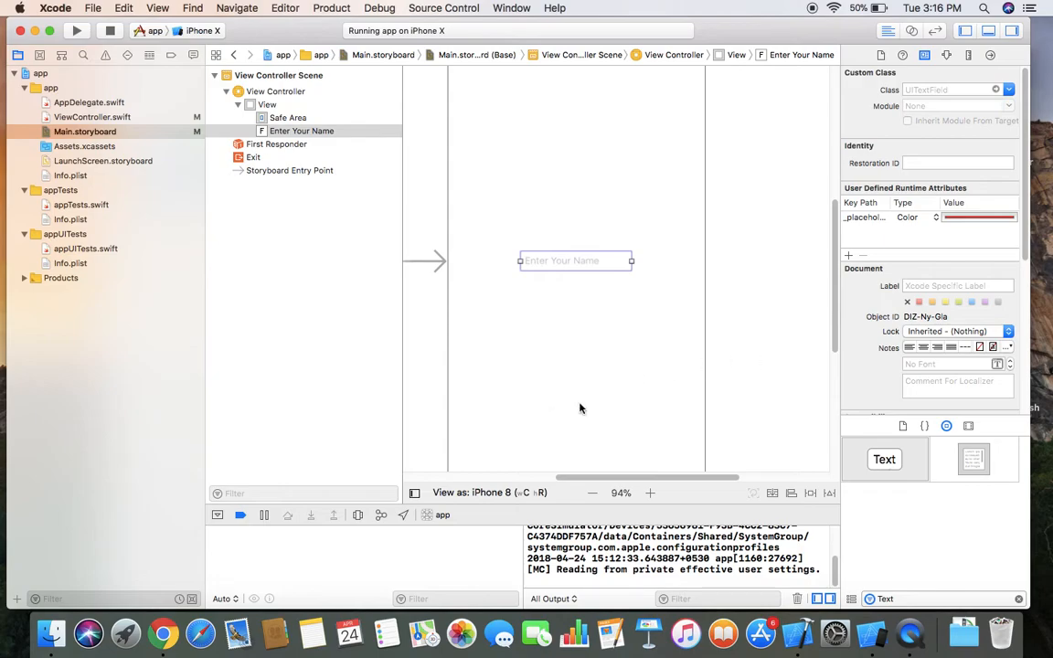
Step: Review Chrome's Google results for _placeholderLabel.textColor and select the key path in the query
{"action": "left_click", "coordinate": [163, 632]}
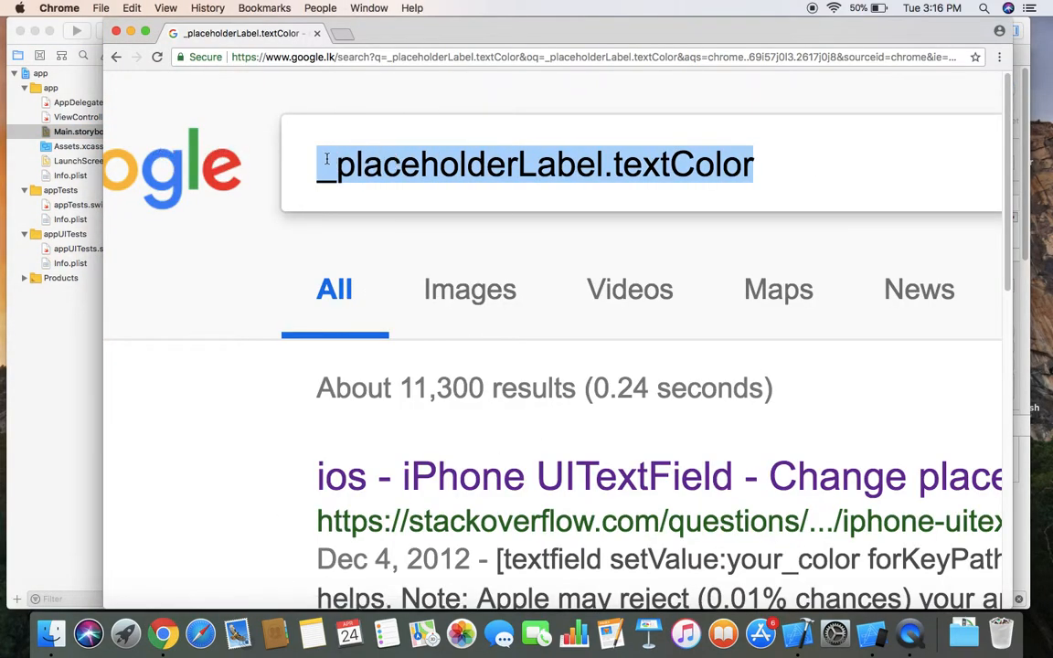
{"action": "left_click", "coordinate": [351, 164]}
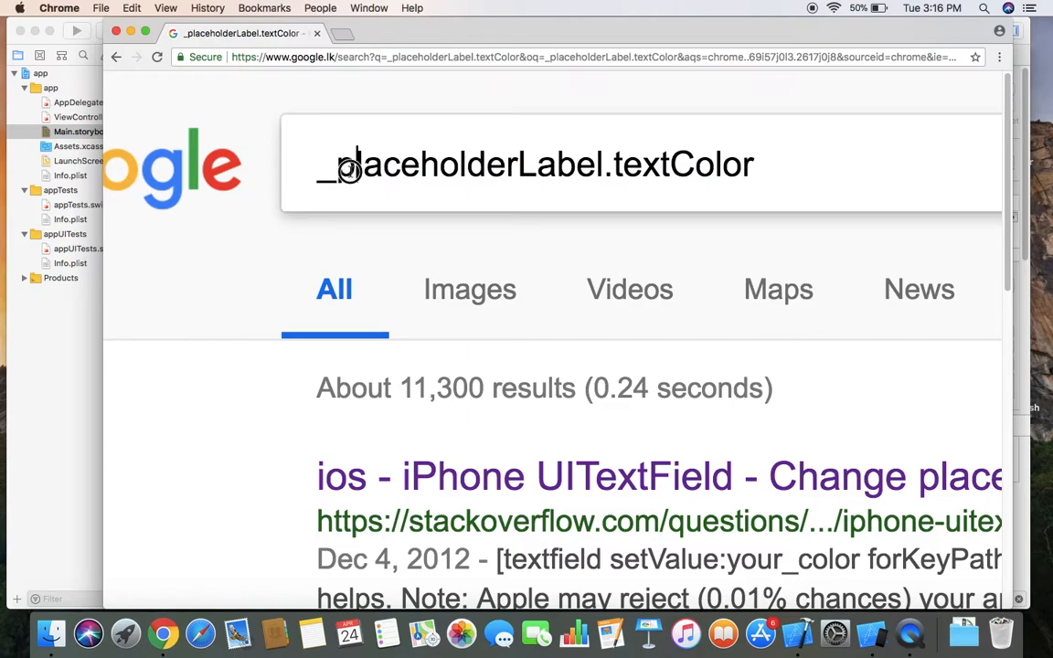
{"action": "double_click", "coordinate": [438, 164]}
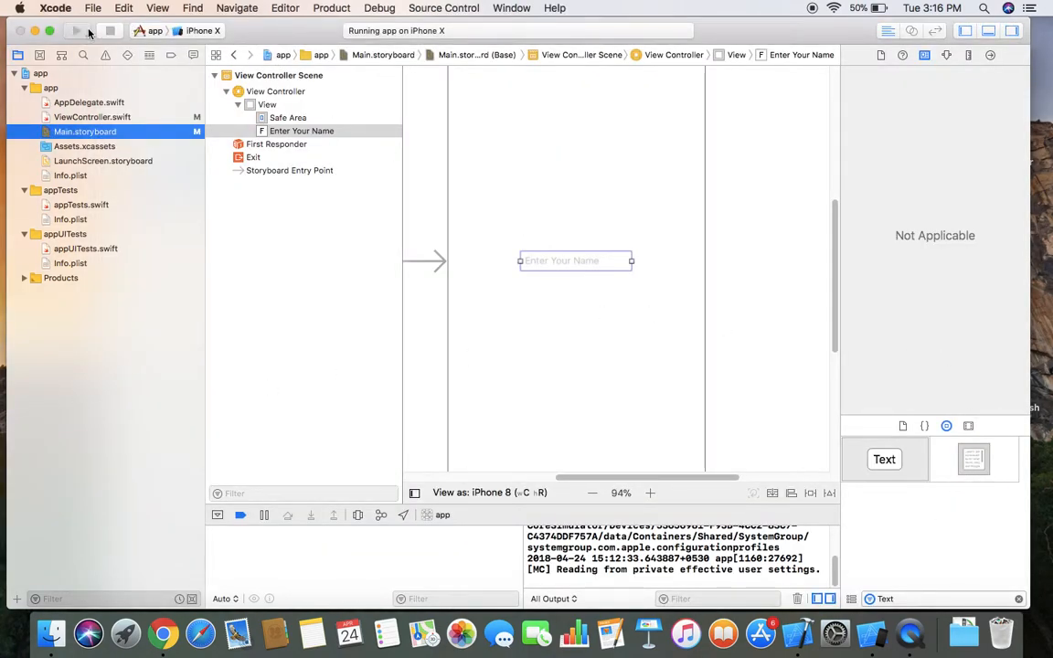
Step: Relaunch the app and bring the iPhone X simulator to the front
{"action": "left_click", "coordinate": [77, 30]}
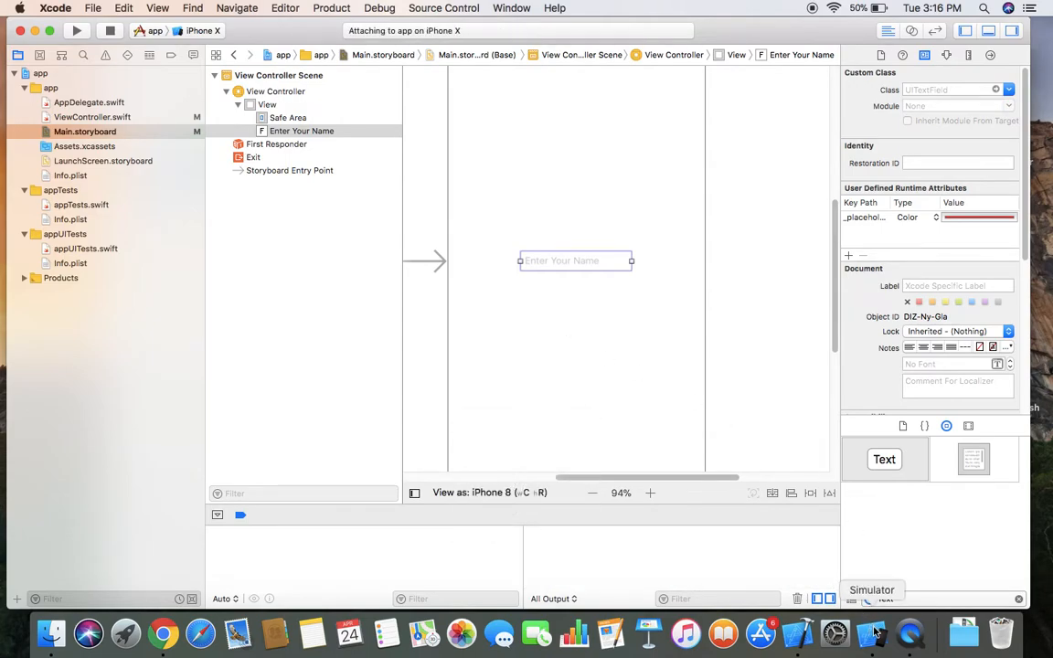
{"action": "left_click", "coordinate": [76, 30]}
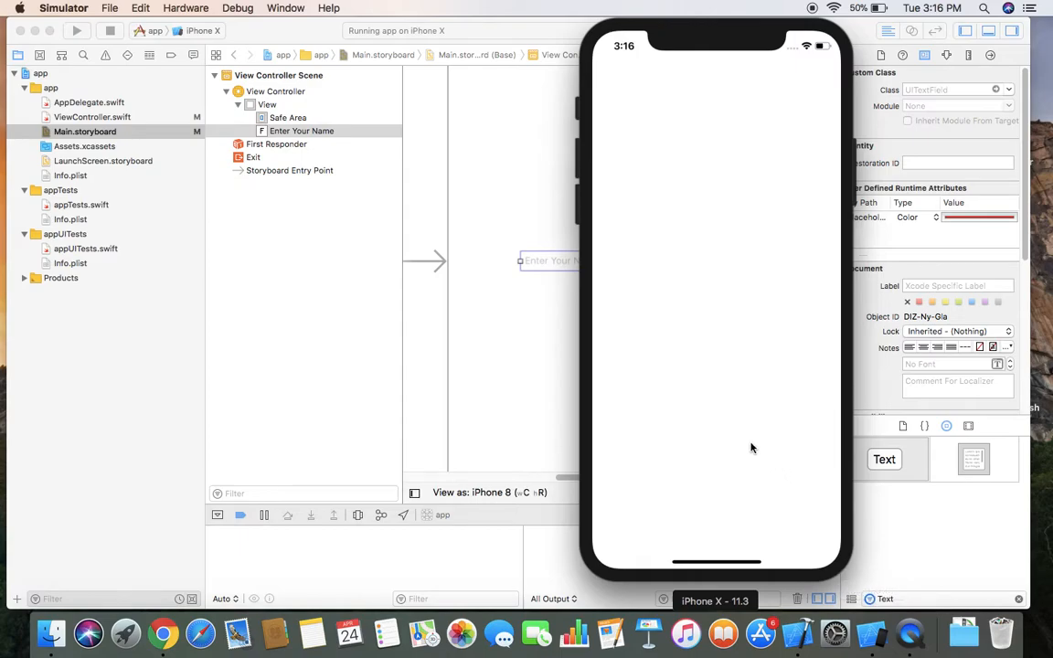